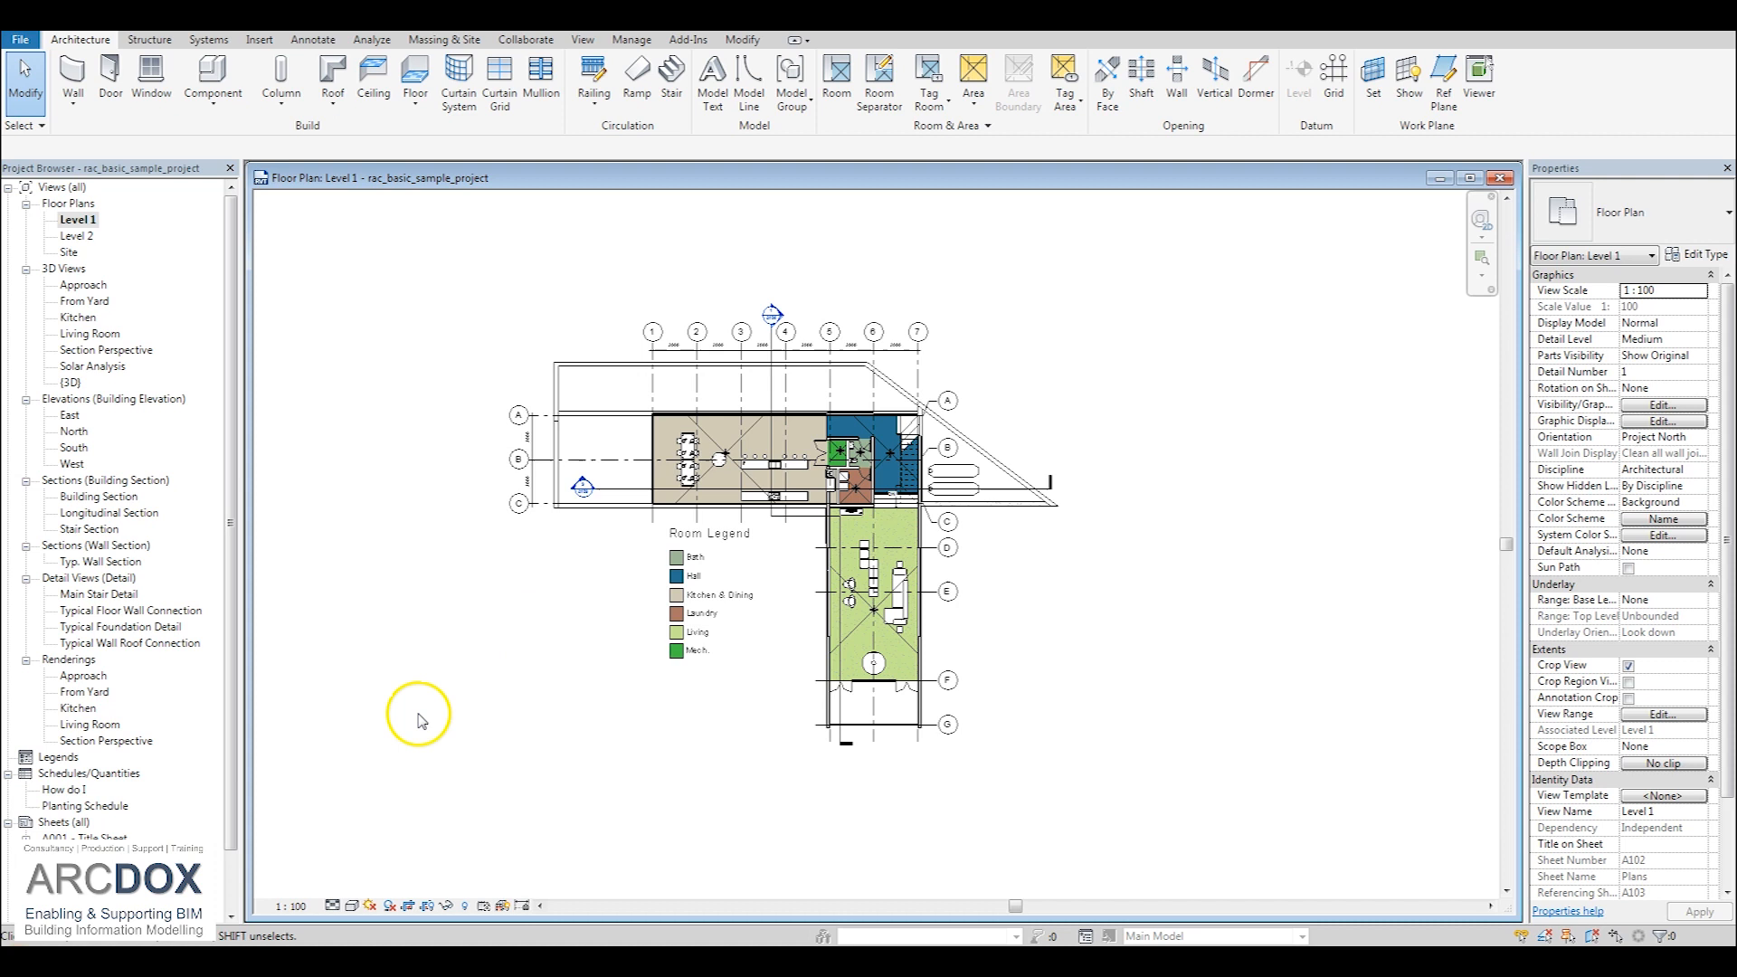
Step: Go to the Building Section and Longitudinal Section views from their section markers on the plan
right_click(585, 487)
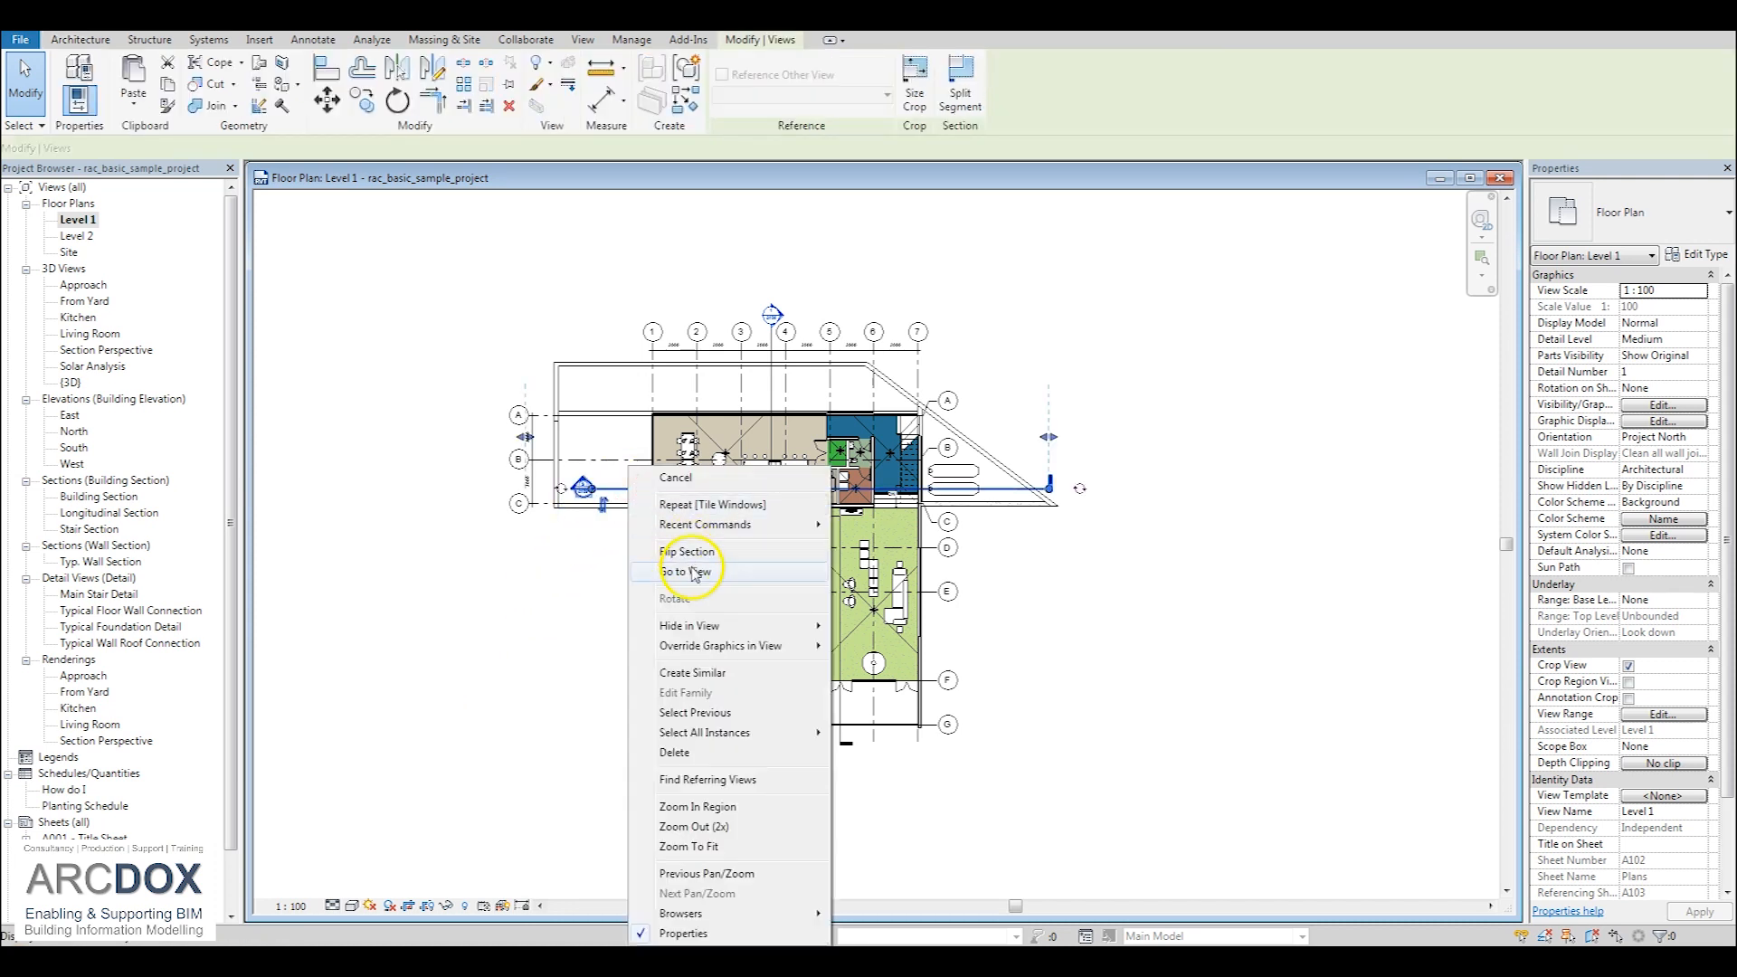
left_click(688, 571)
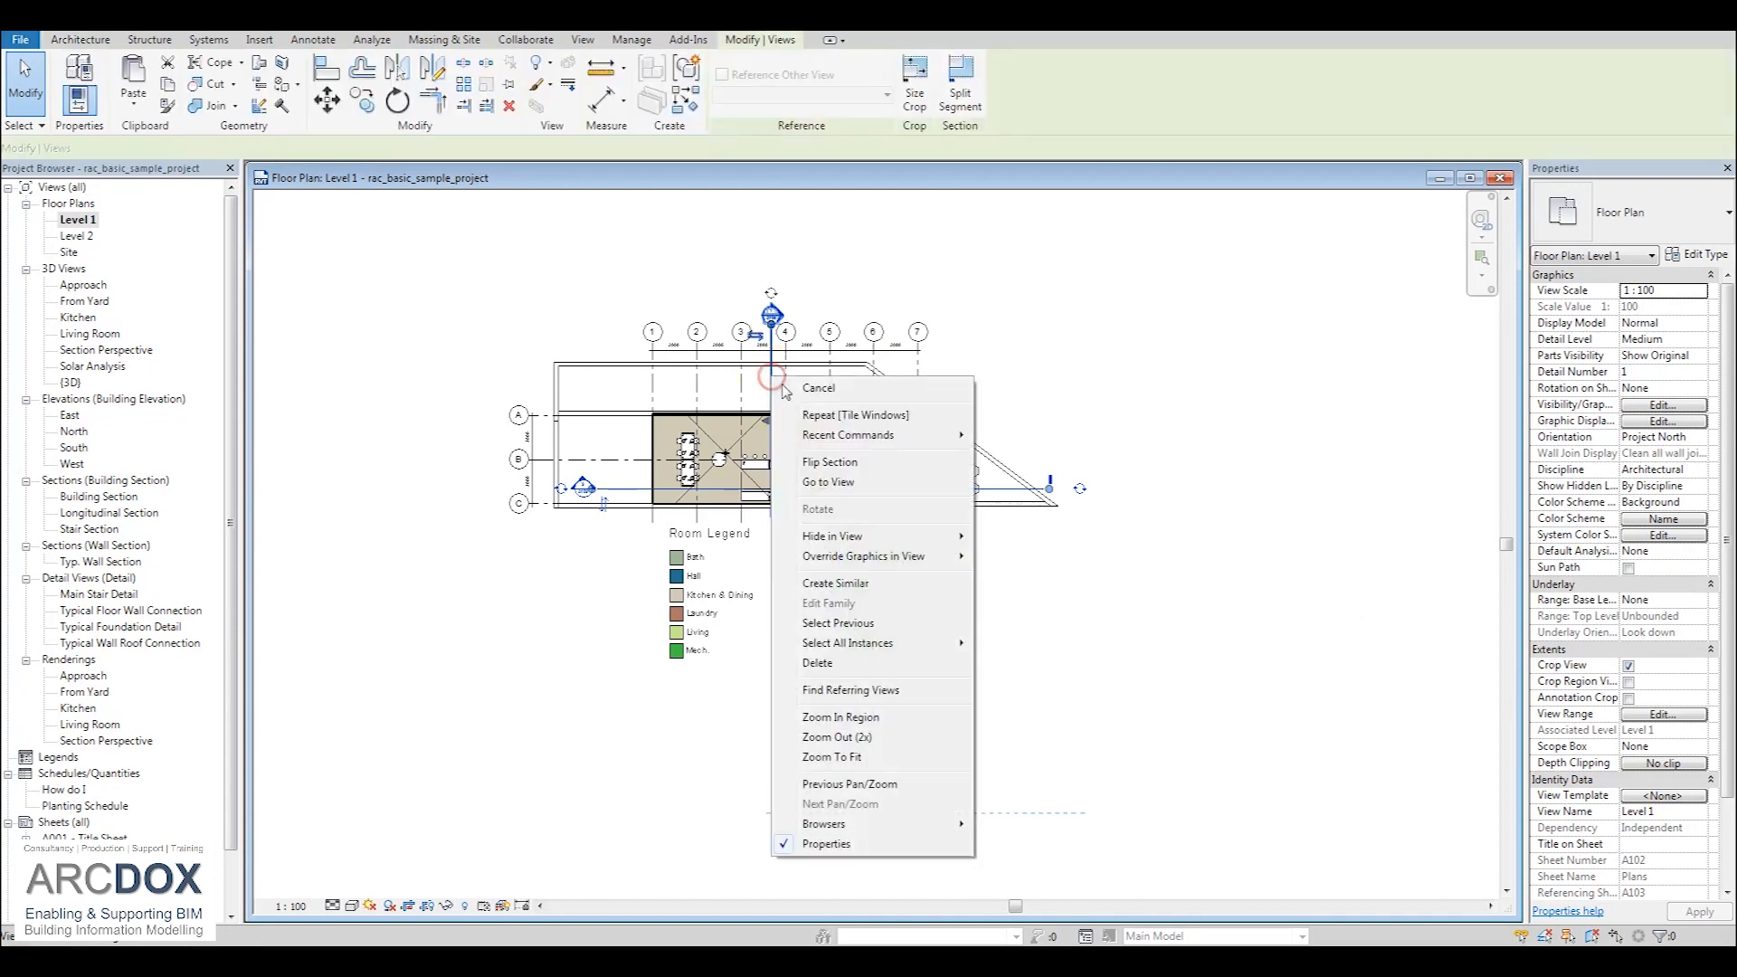
left_click(827, 481)
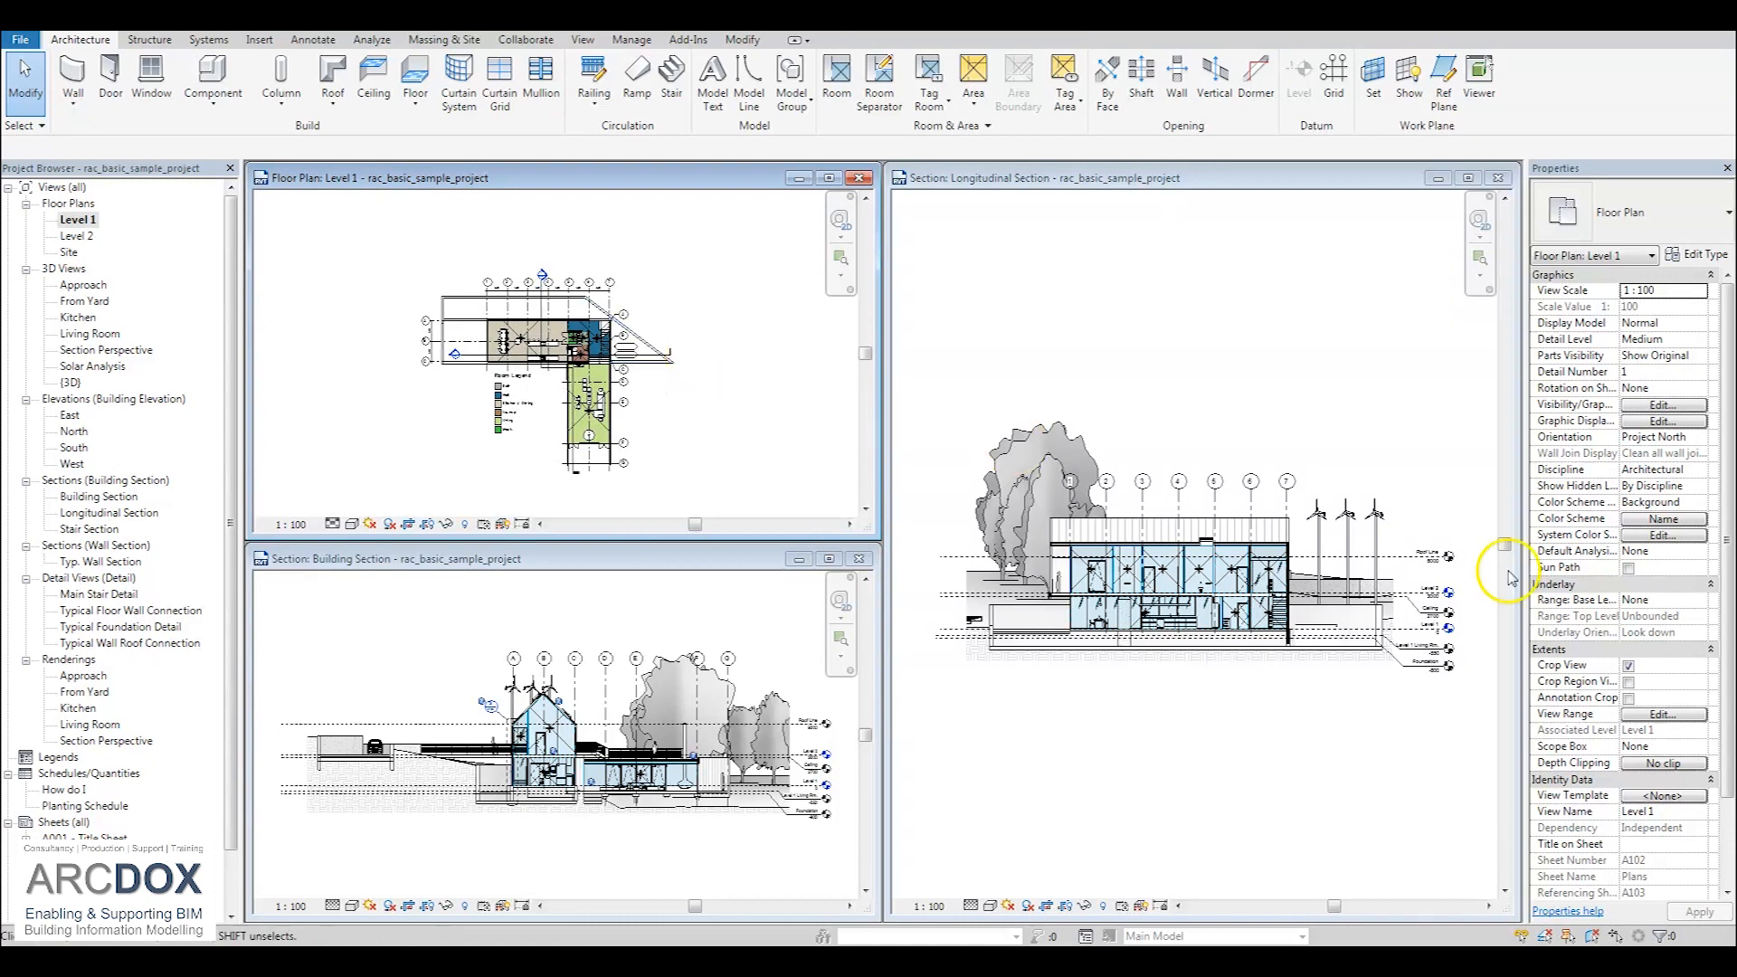
Step: Make the Level 1 plan's crop region visible and select its boundary for editing
left_click(1628, 681)
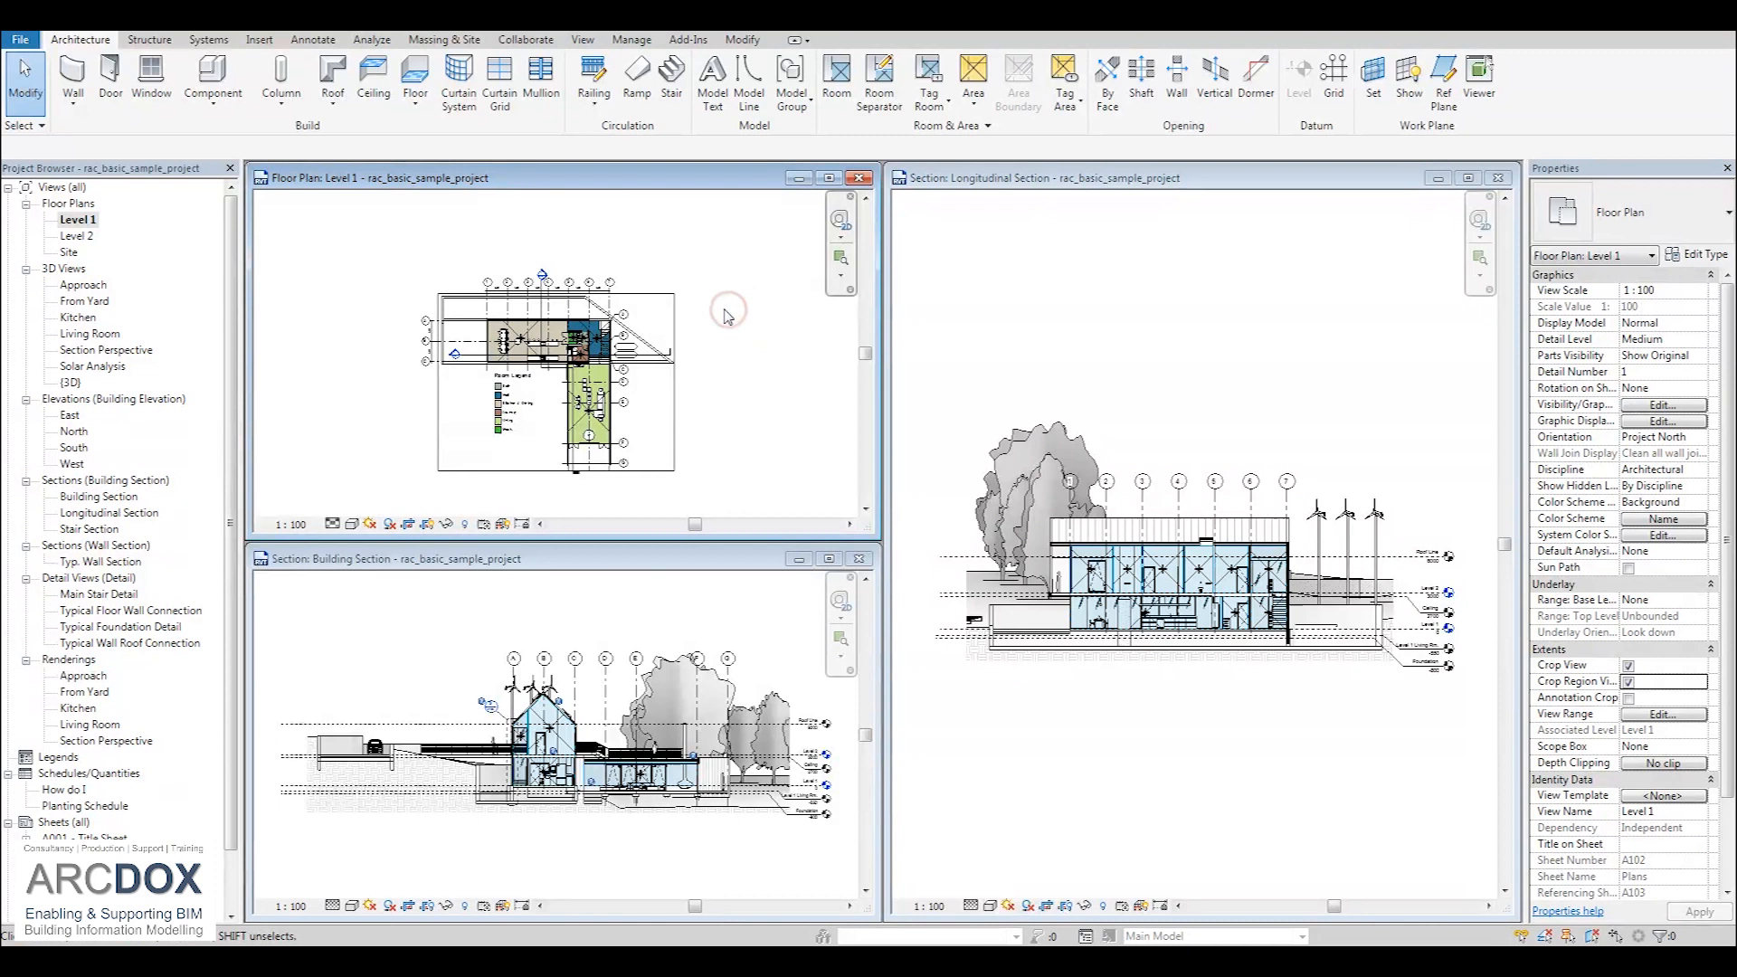
left_click(553, 382)
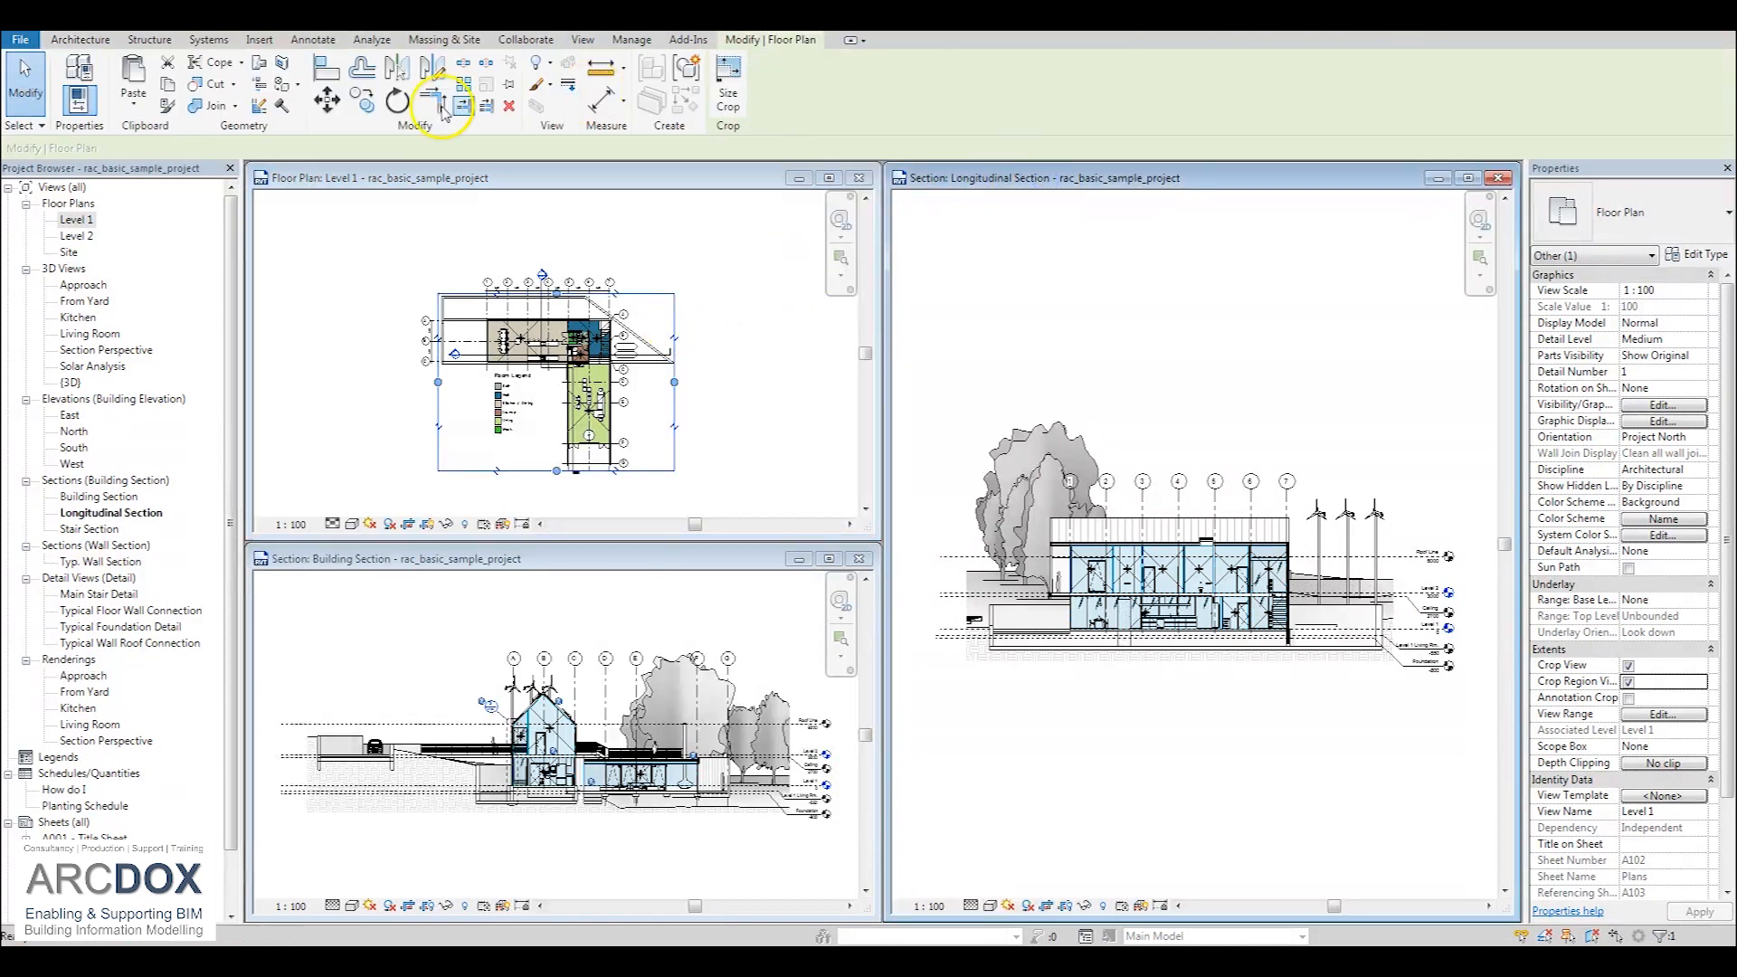
left_click(396, 99)
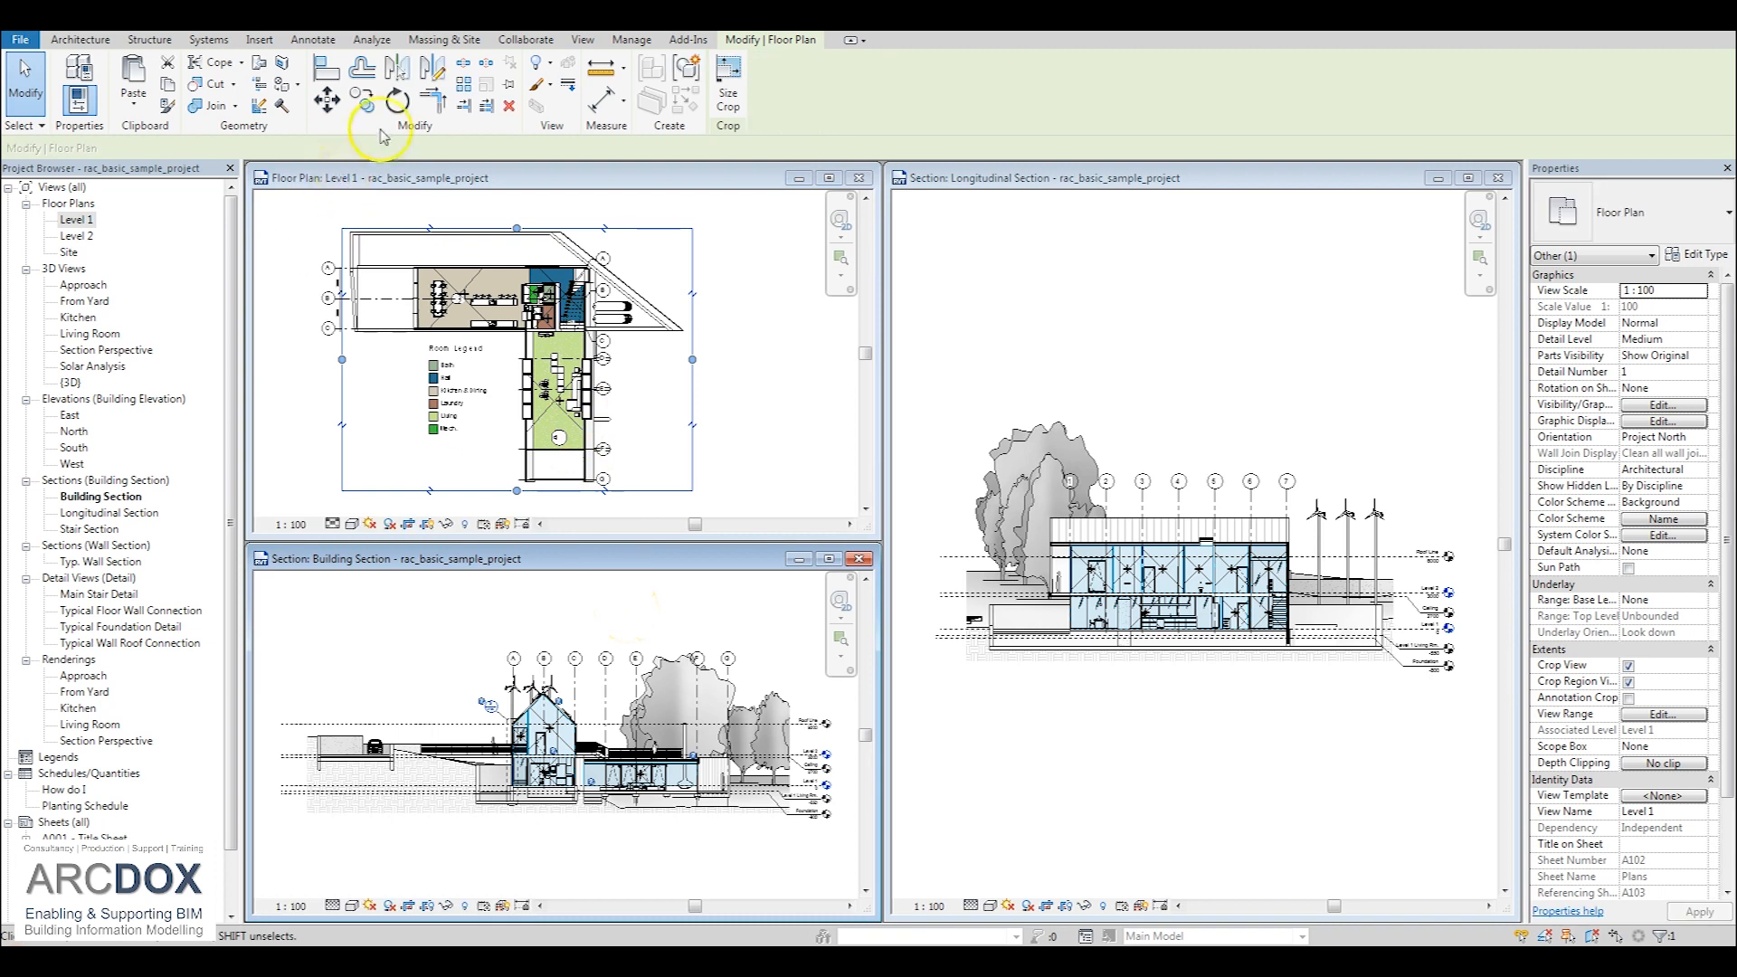
Step: Rotate the selected crop region so the plan tilts into an axonometric-looking view
left_click(396, 100)
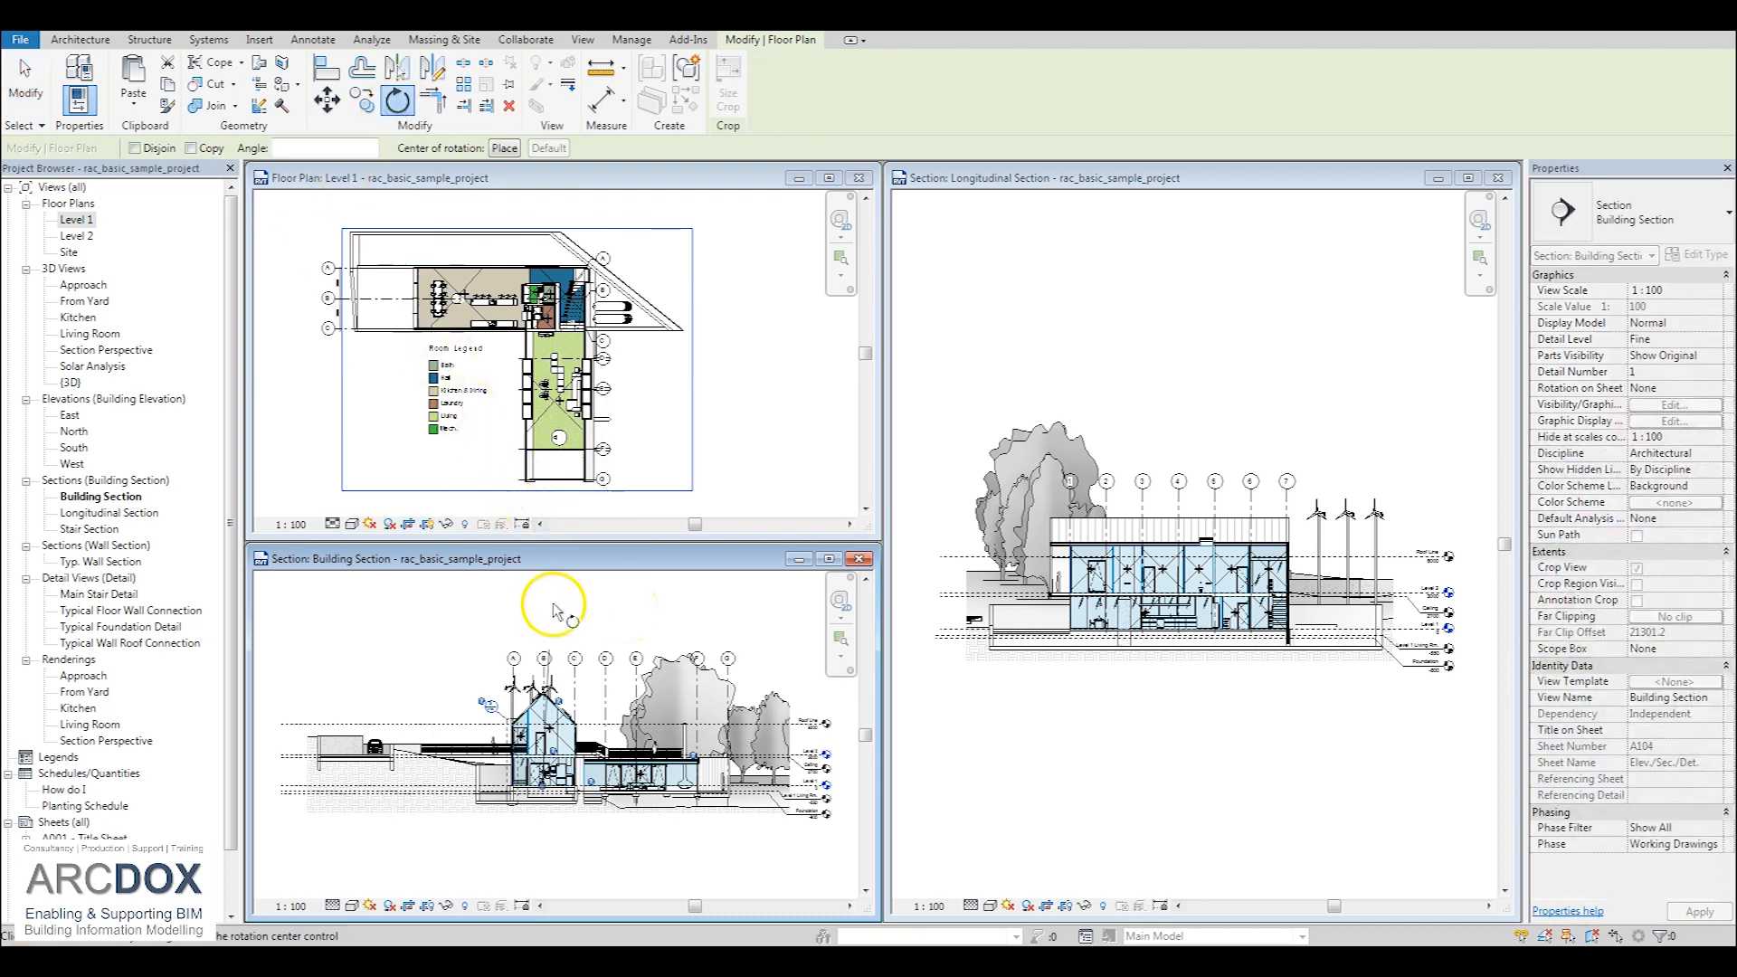
left_click_drag(553, 612, 491, 615)
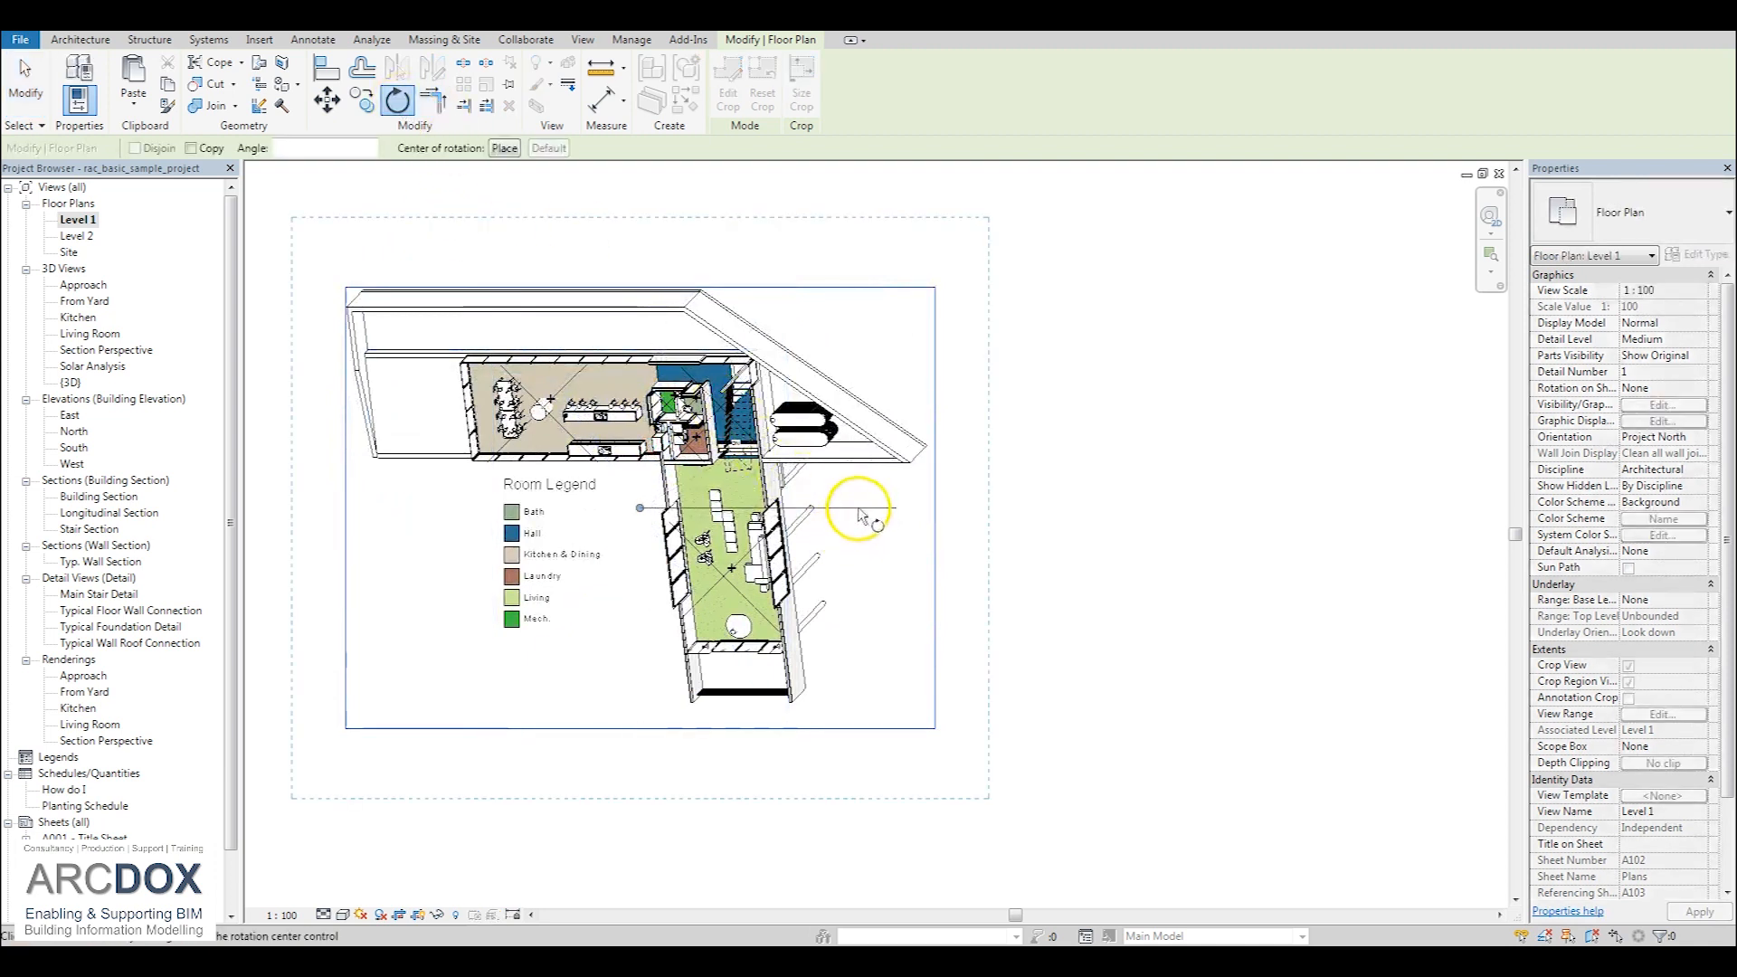
Step: Rotate the crop region again to flip the tilted plan and select the room legend
left_click_drag(858, 515, 438, 460)
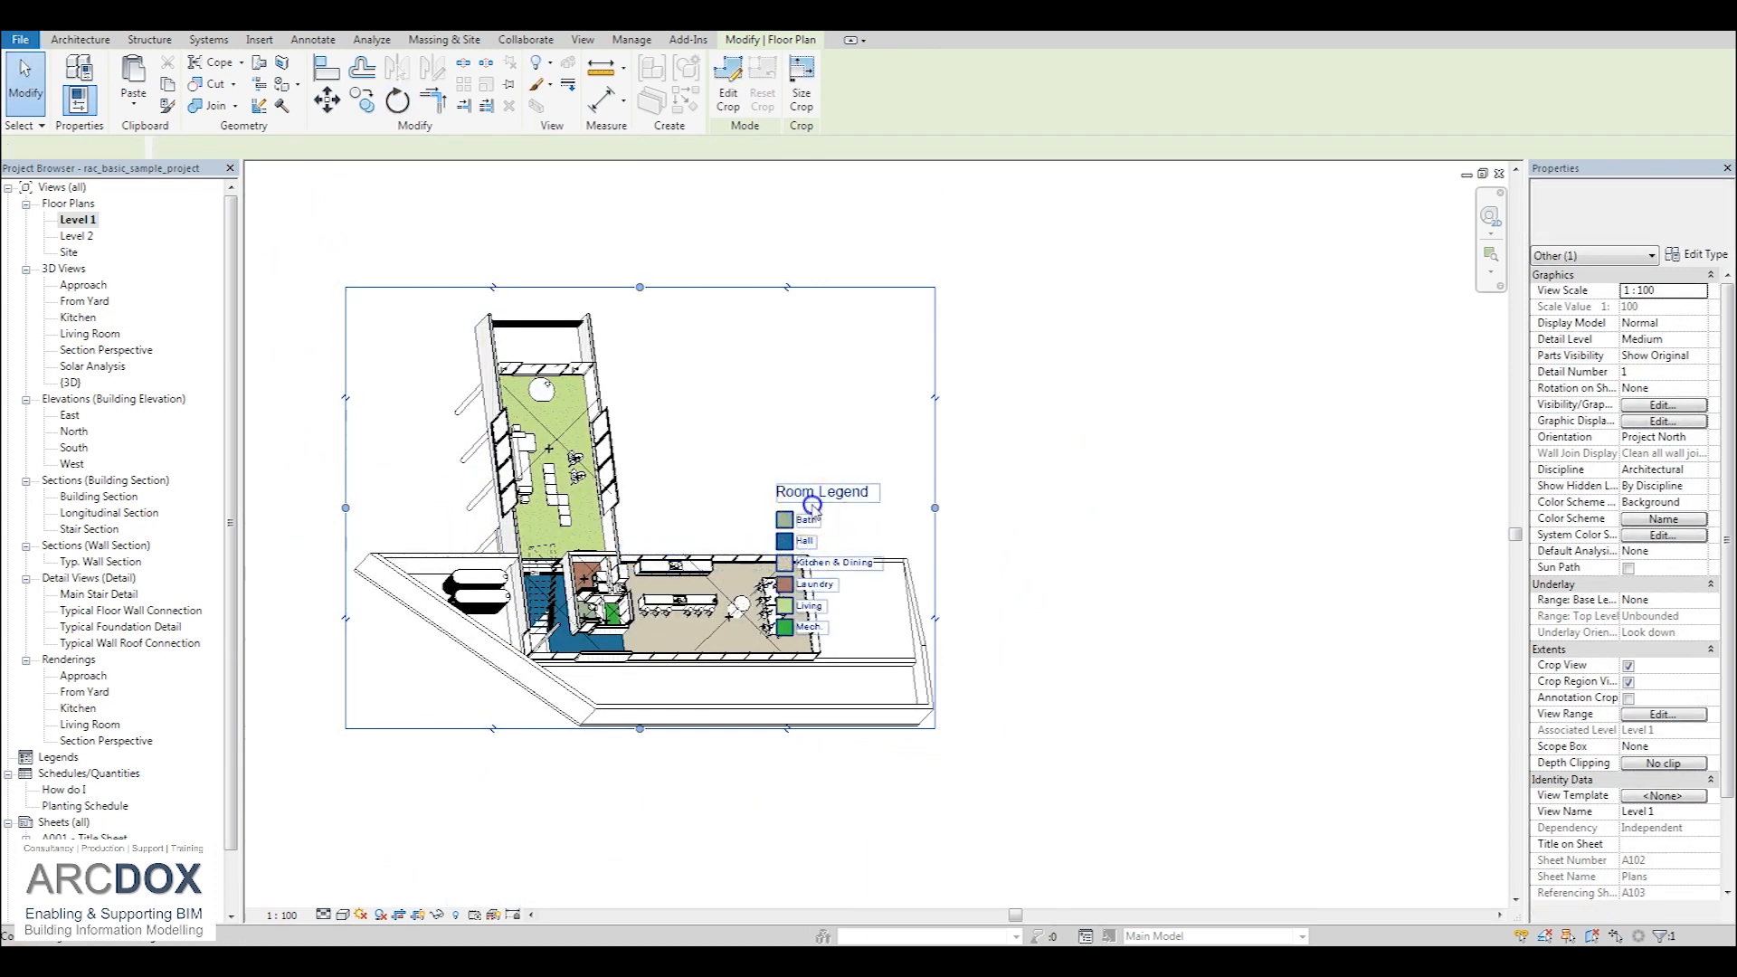
left_click(810, 517)
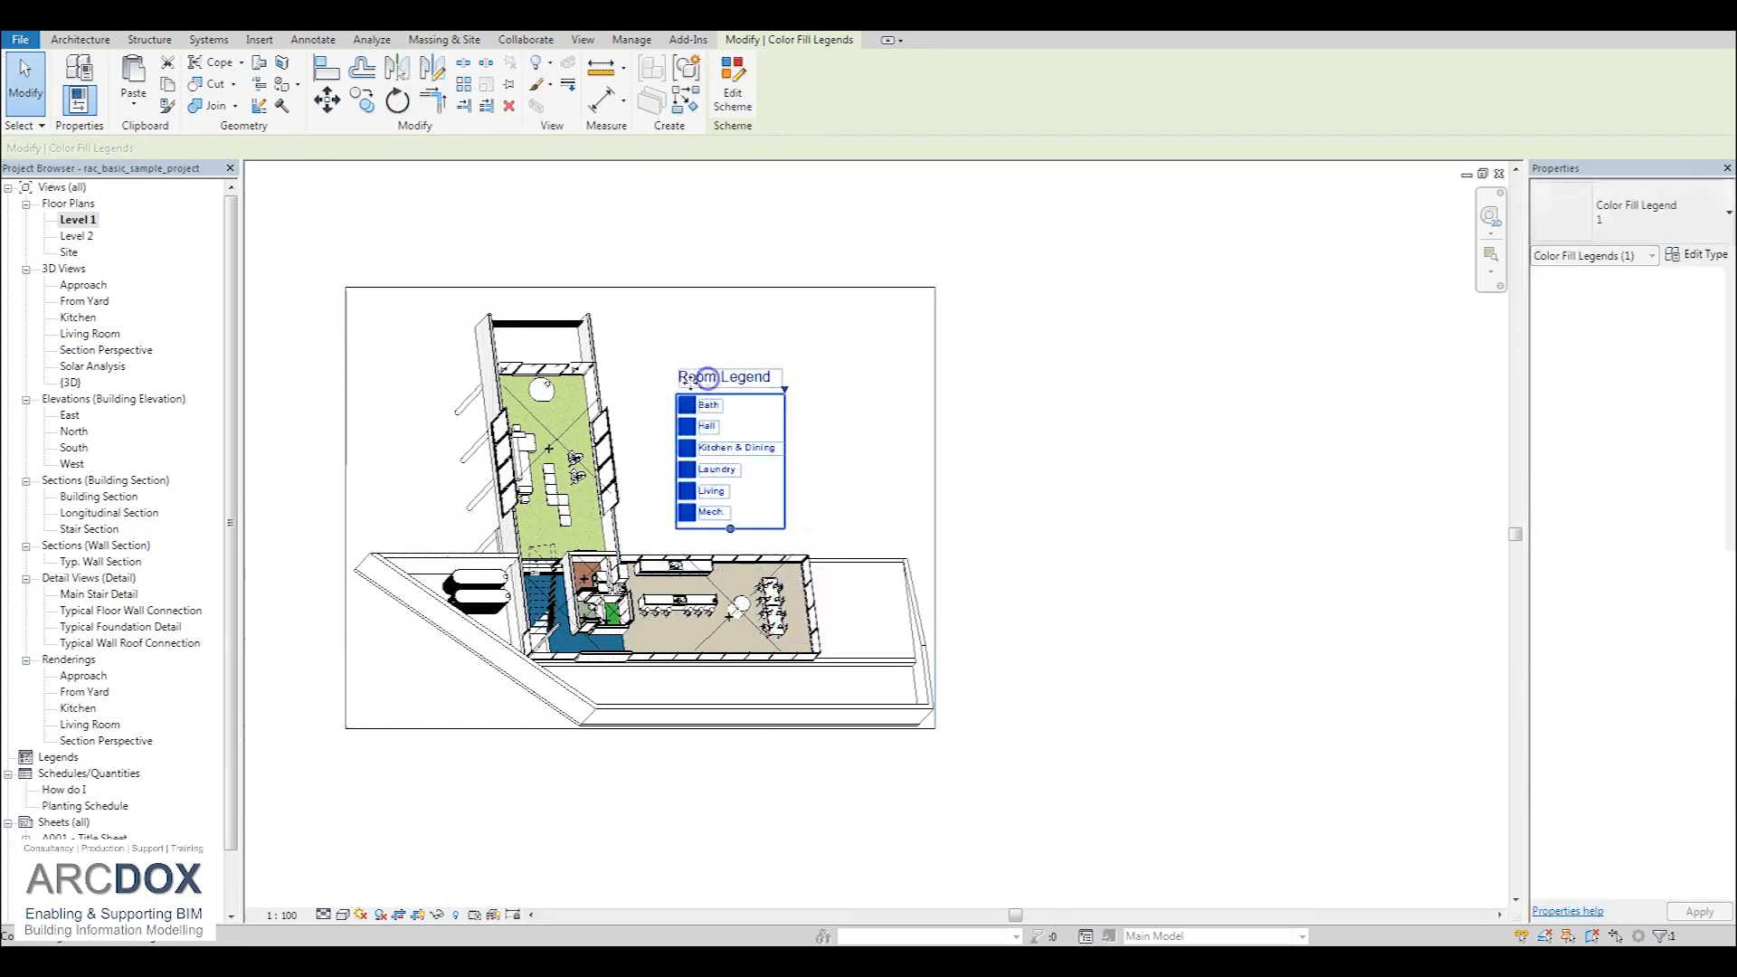